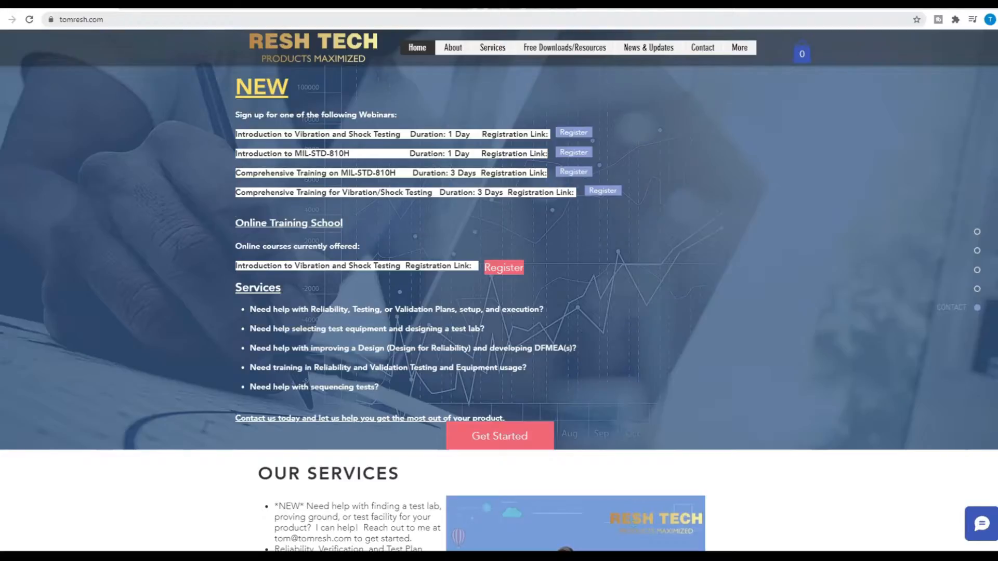
Step: Browse Resh Tech's free downloads and open the Temperature-Voltage Acceleration Test Calculator workbook
scroll(down, 3)
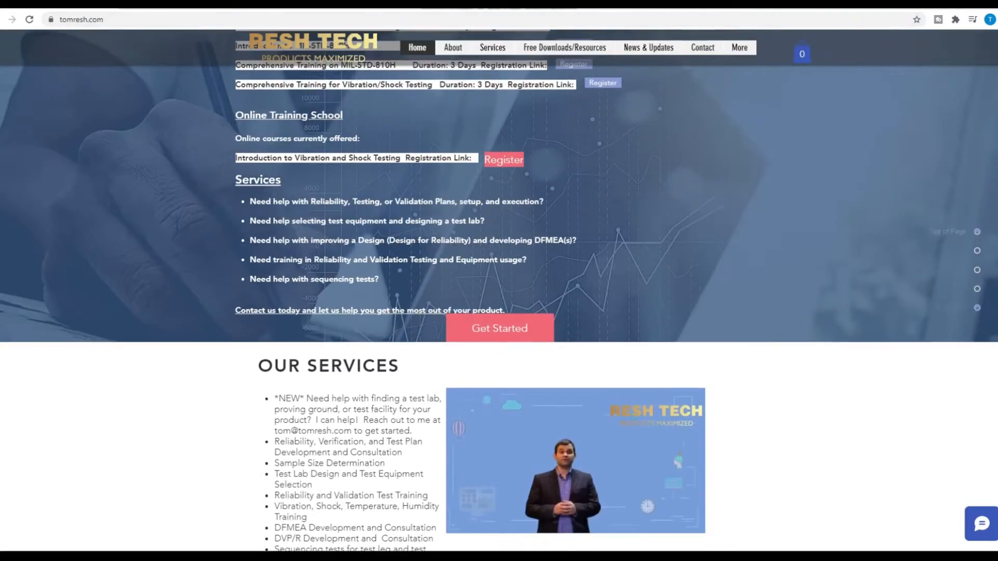
scroll(down, 3)
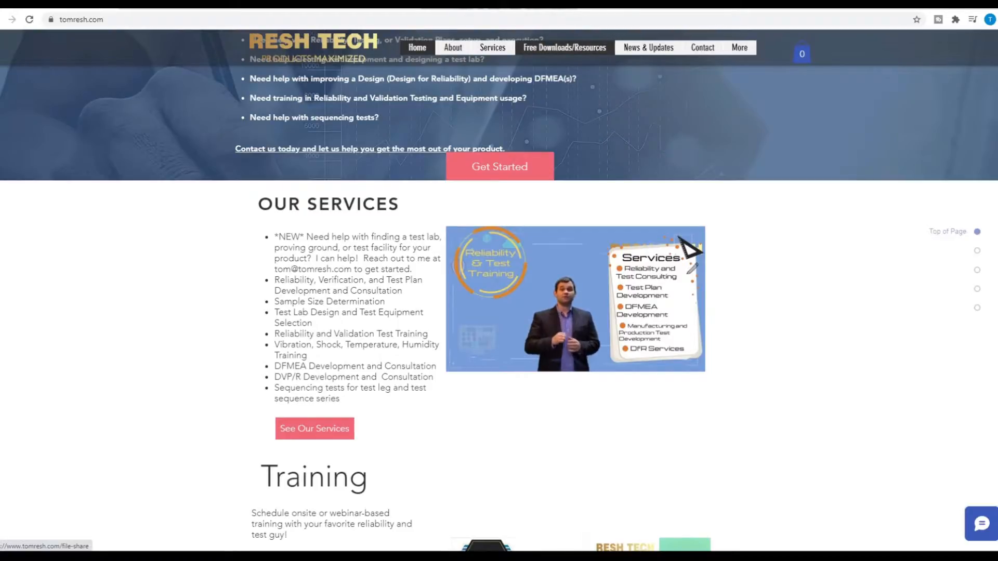
click(564, 48)
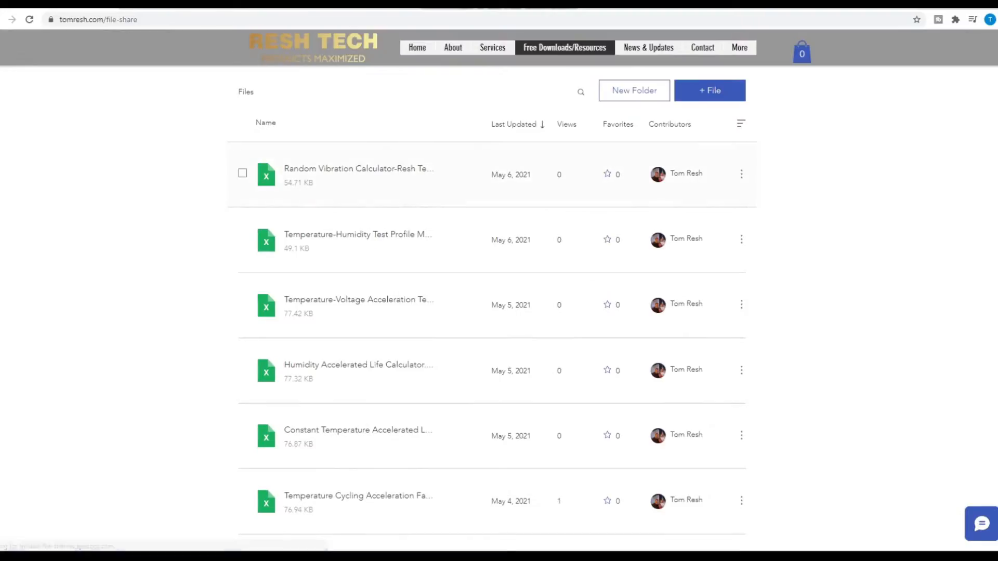
scroll(down, 3)
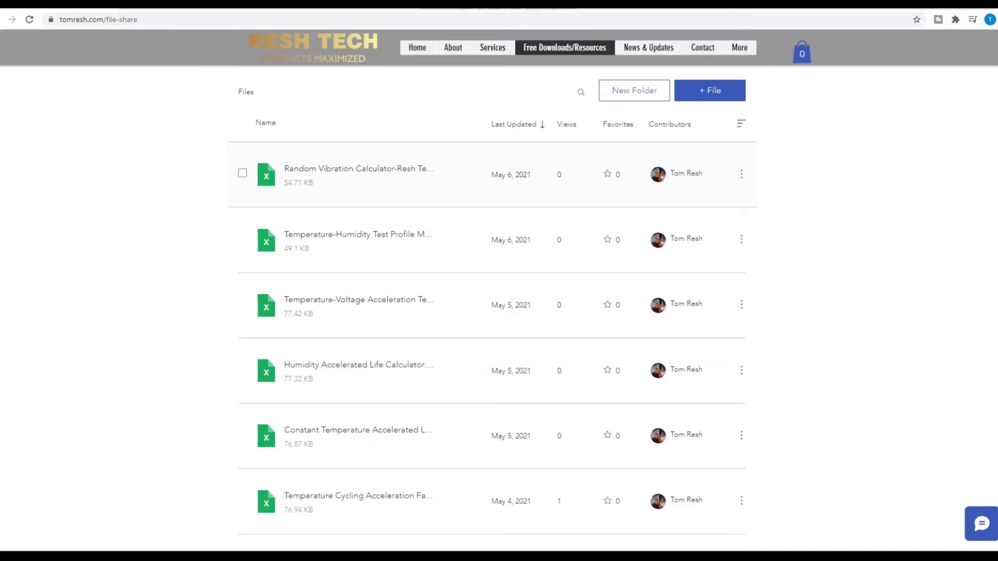
scroll(down, 3)
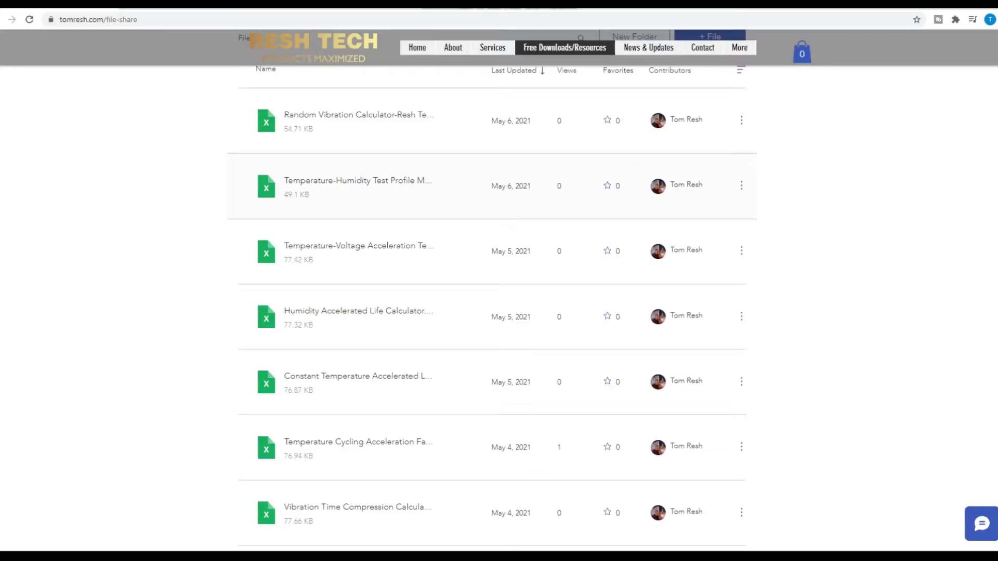
scroll(down, 3)
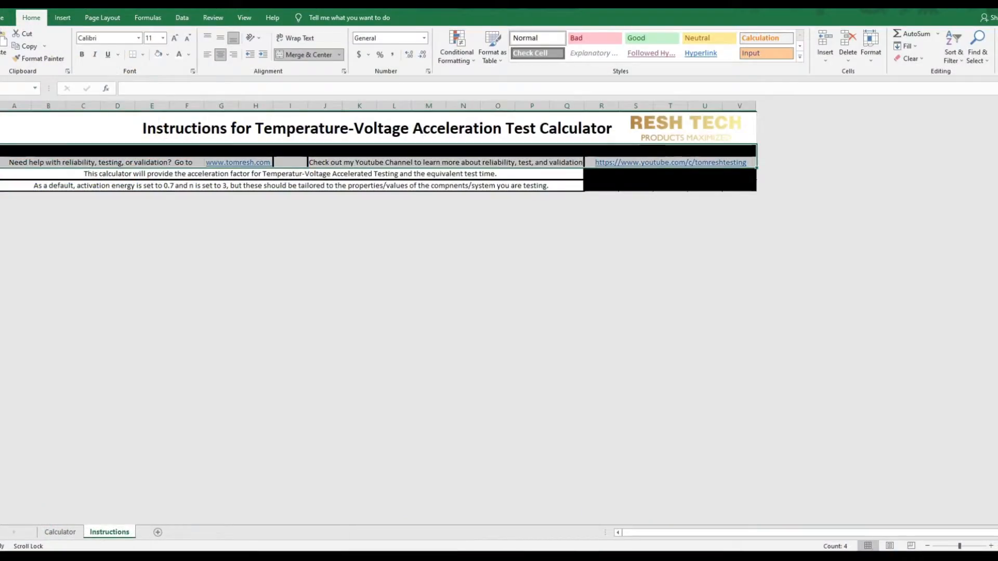
Step: Read the Instructions sheet's default activation-energy note, then return to Calculator and select the V1 cell
click(60, 532)
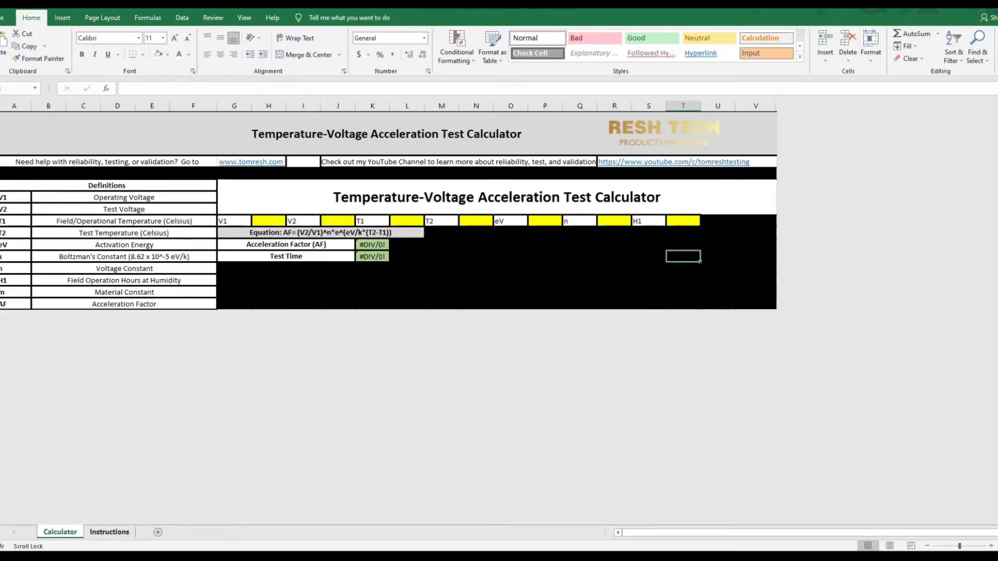
click(109, 531)
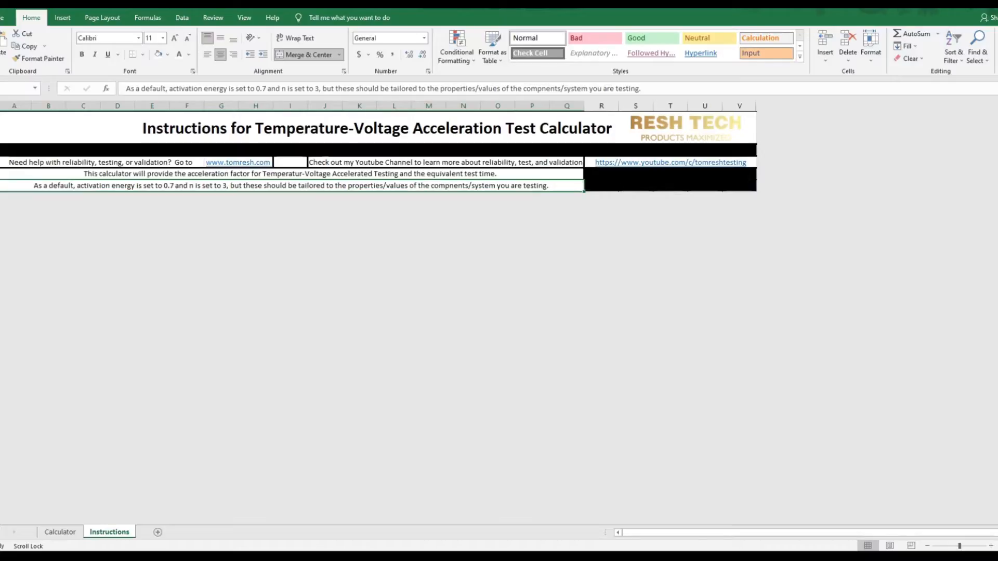
double_click(64, 185)
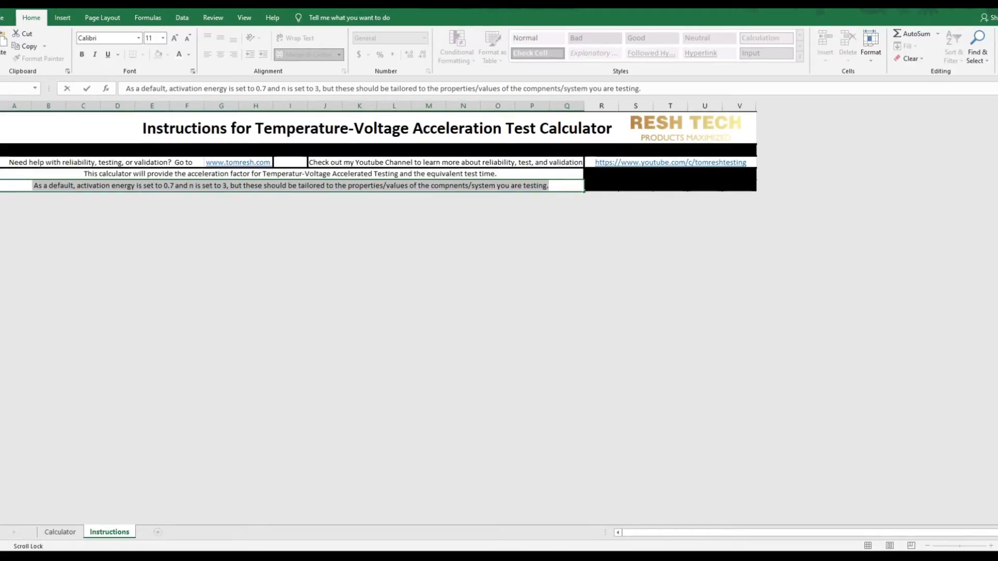
click(59, 531)
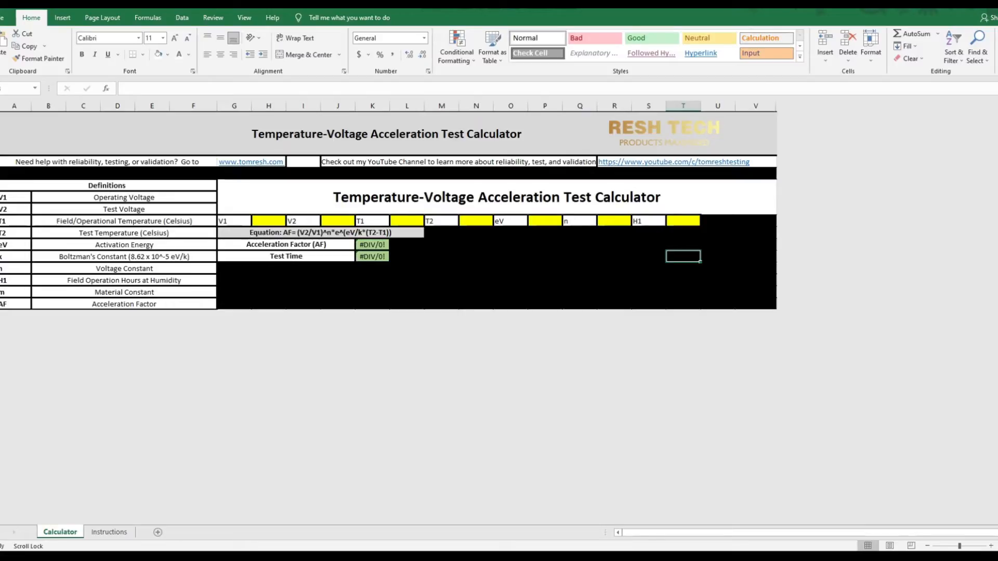
click(268, 221)
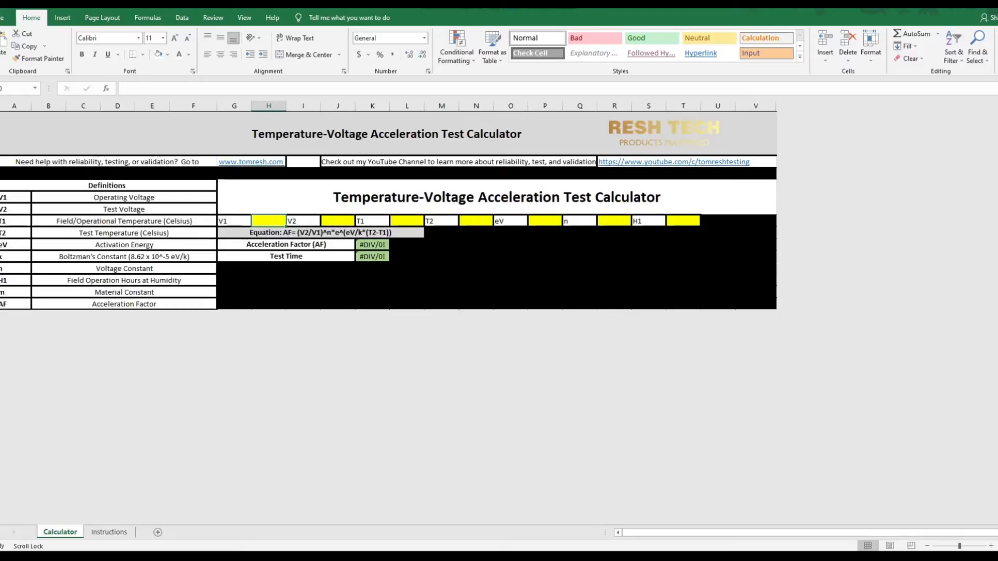
Step: Enter inputs V1 10, V2 20, T1 25, T2 40, eV 0.7, n 3, and H1 10
text(10)
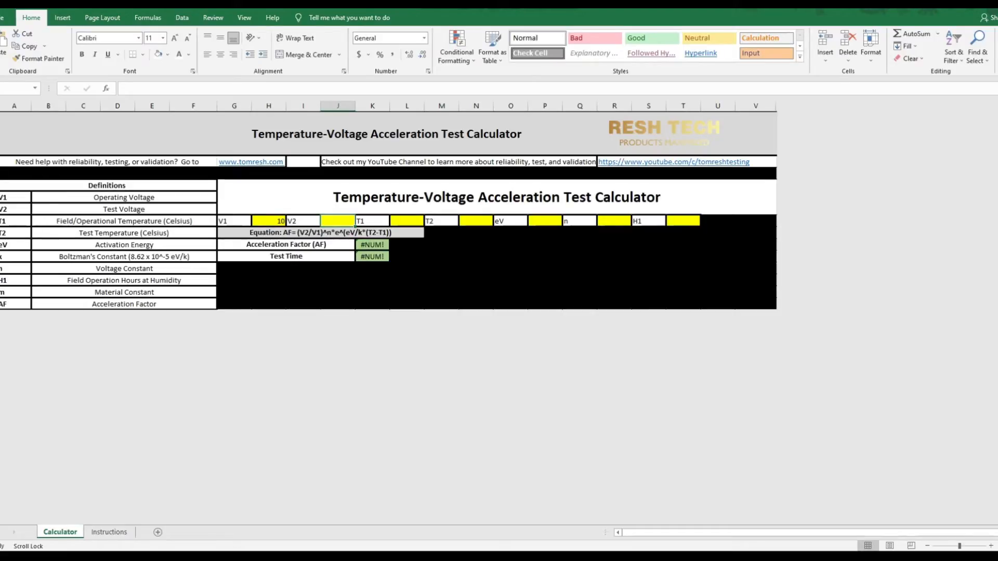
text(20)
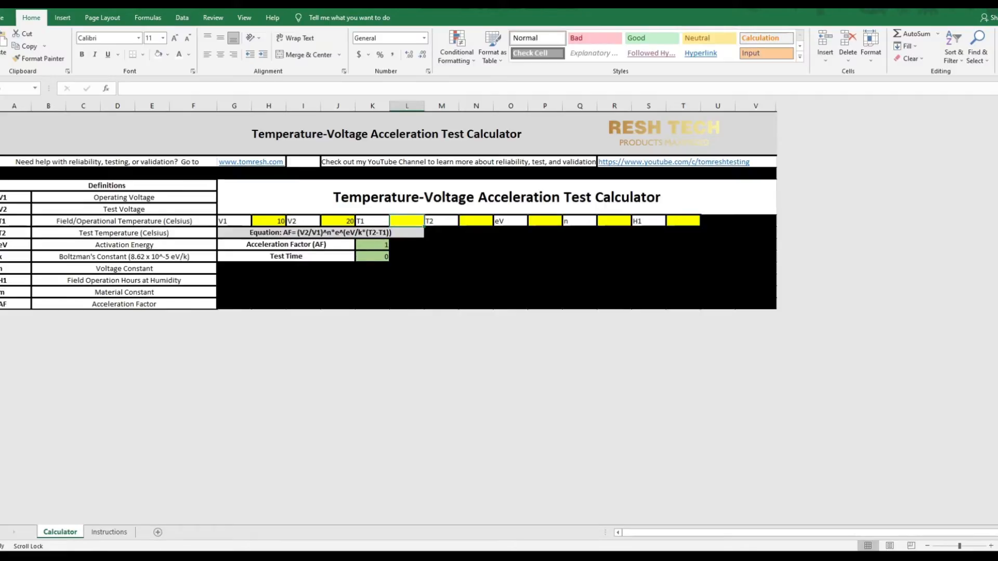
text(25)
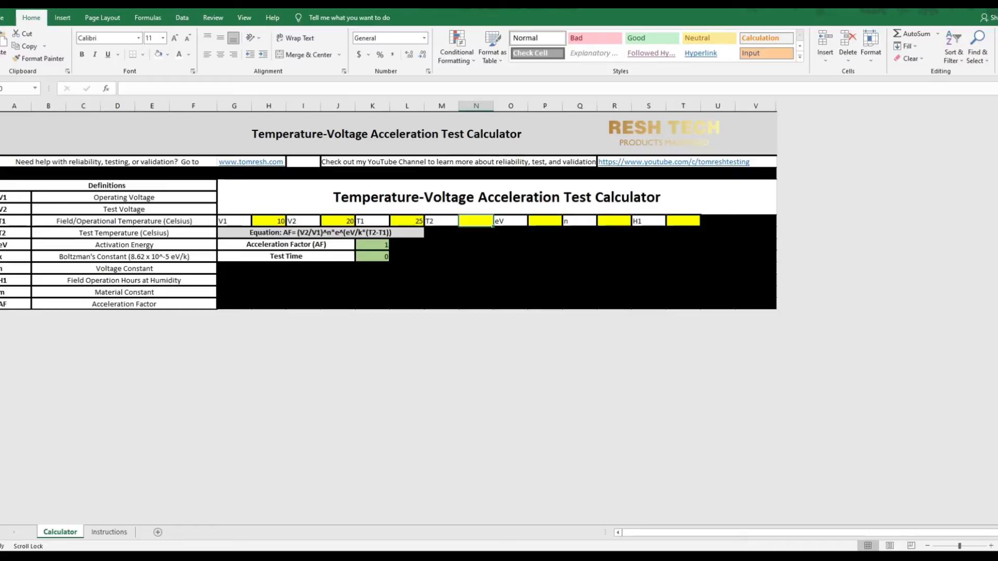
text(40)
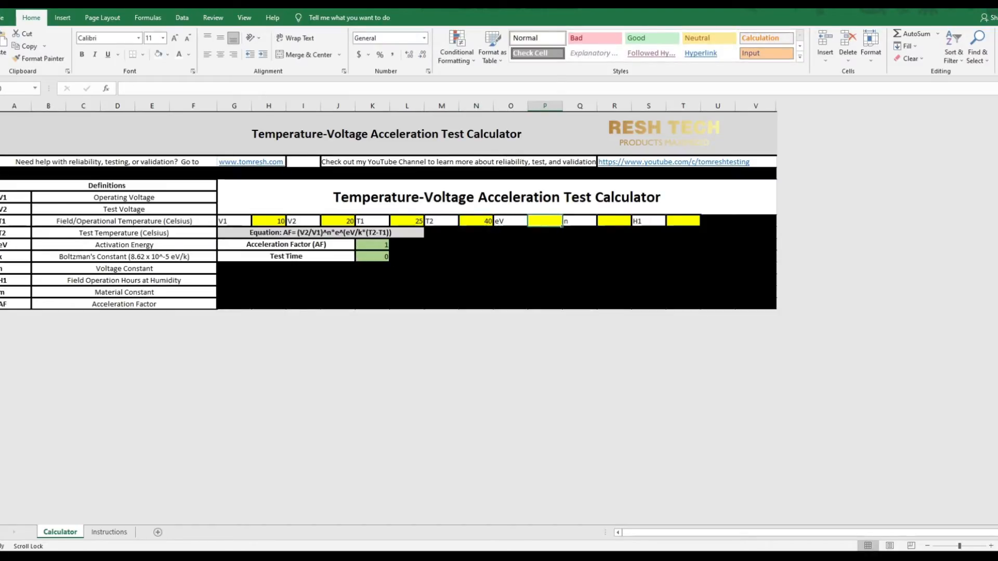
text(0.7)
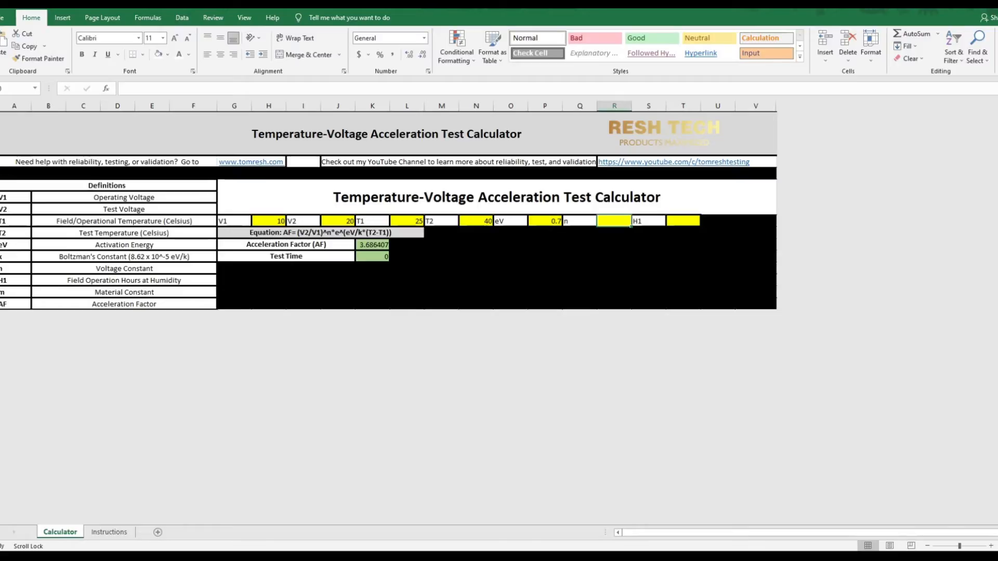
text(3)
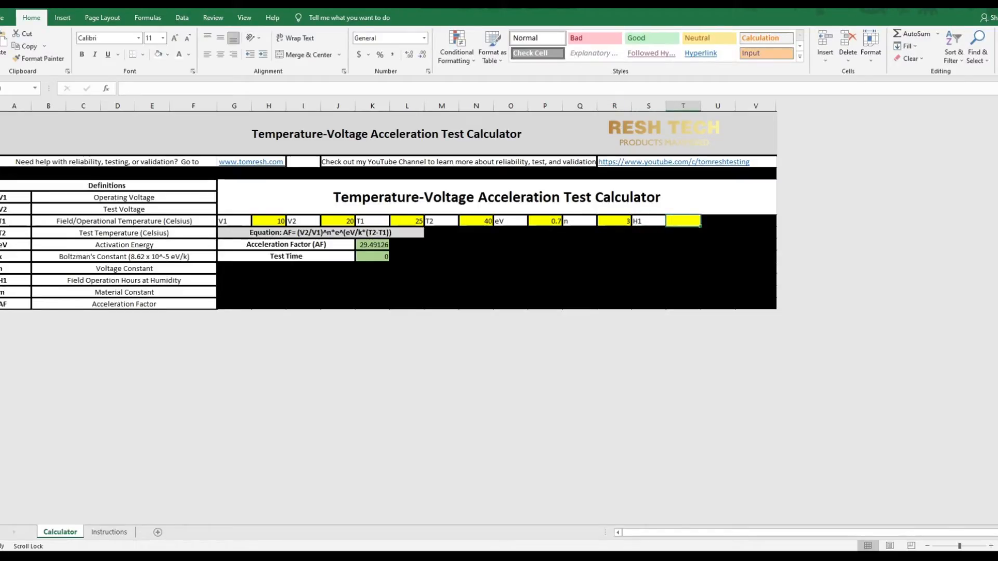
text(10)
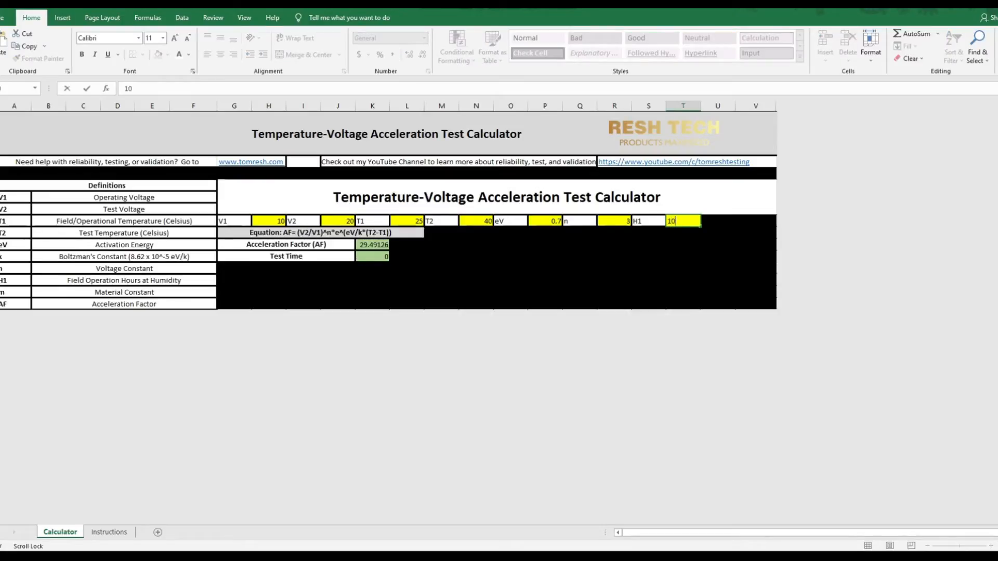